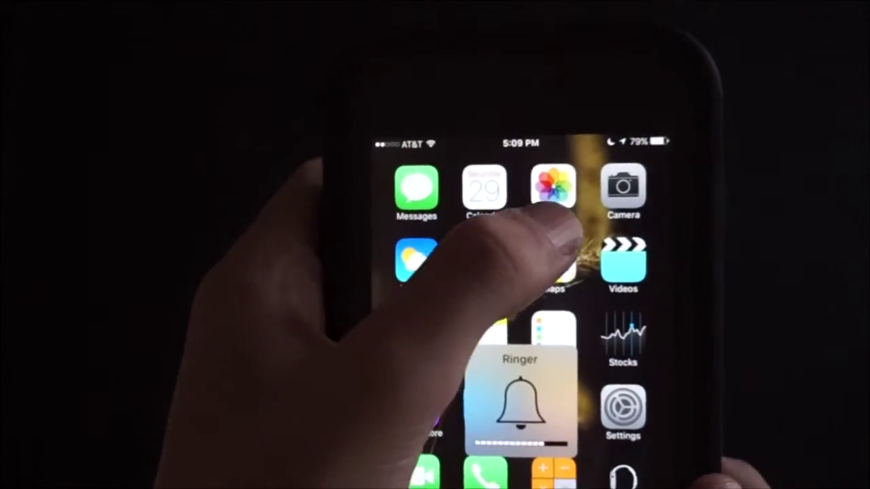
Step: Launch the Camera app from the home screen into the photo viewfinder
click(622, 190)
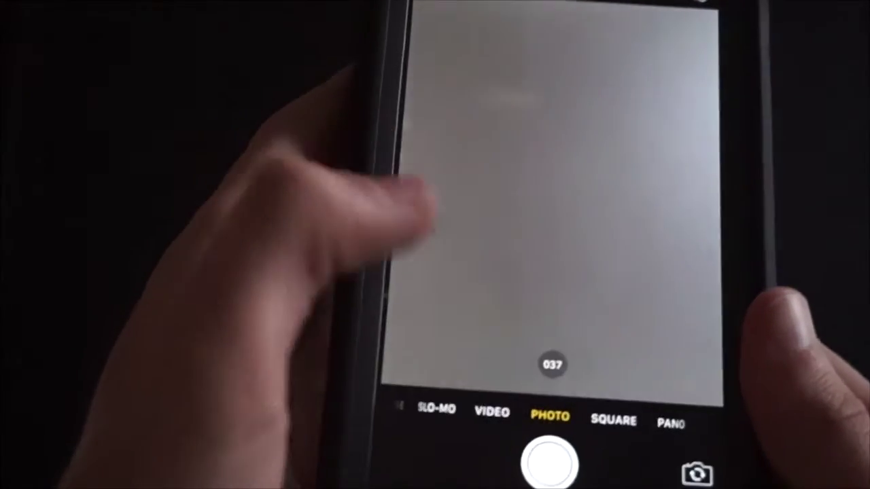